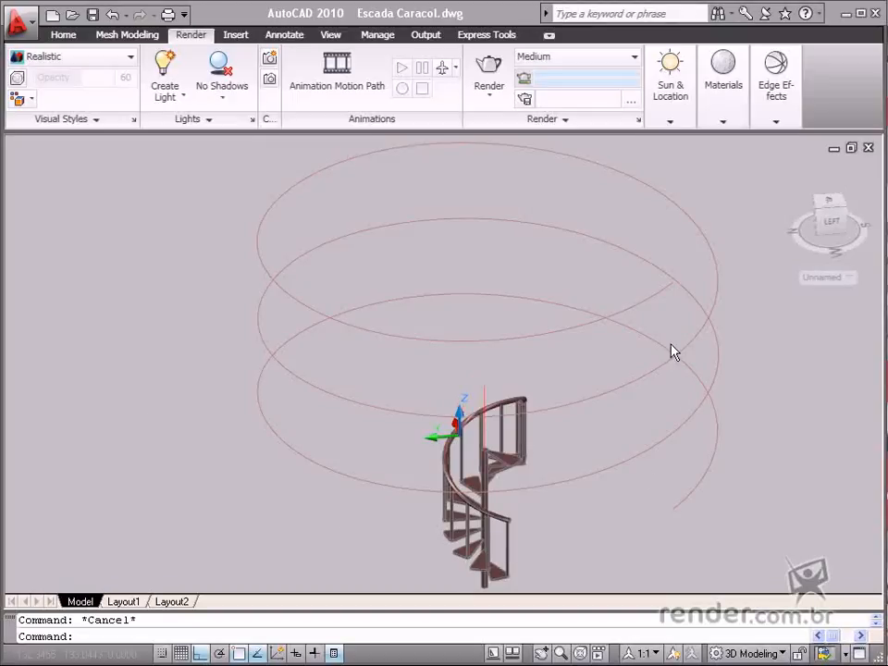
mouse_move(669, 484)
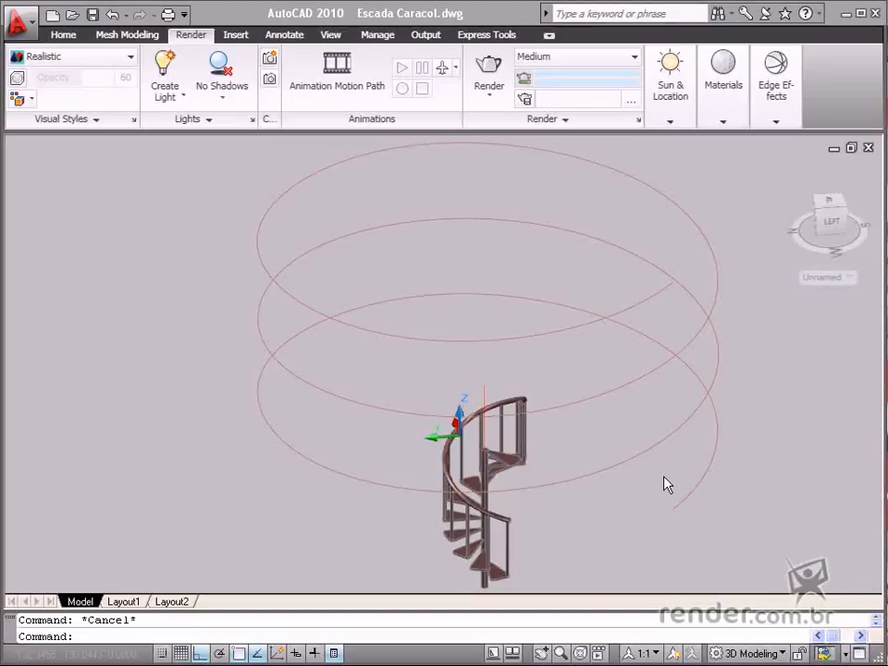
mouse_move(481, 157)
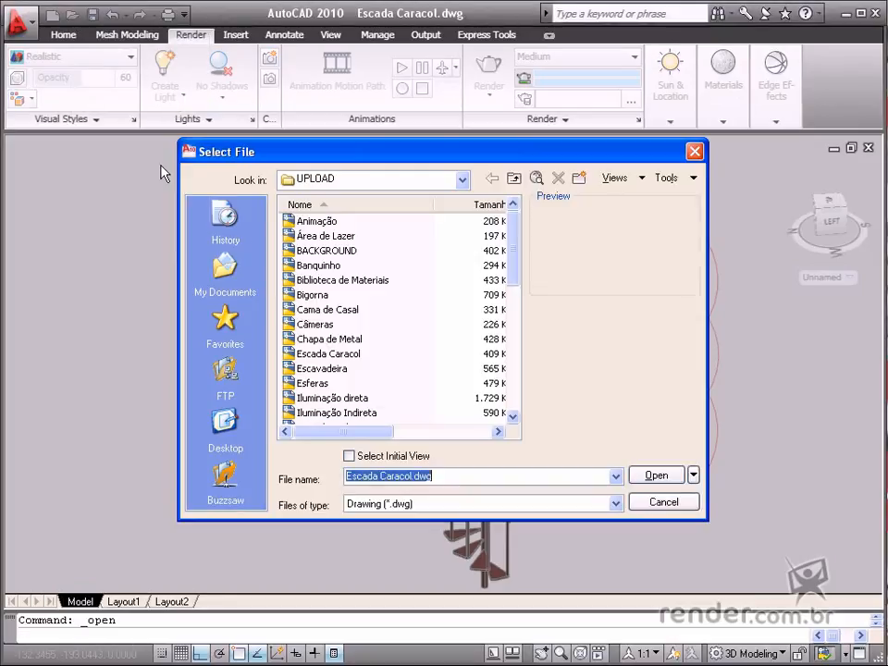
Step: Preview the Escada Caracol drawing in the file browser, then cancel without opening it
scroll(down, 3)
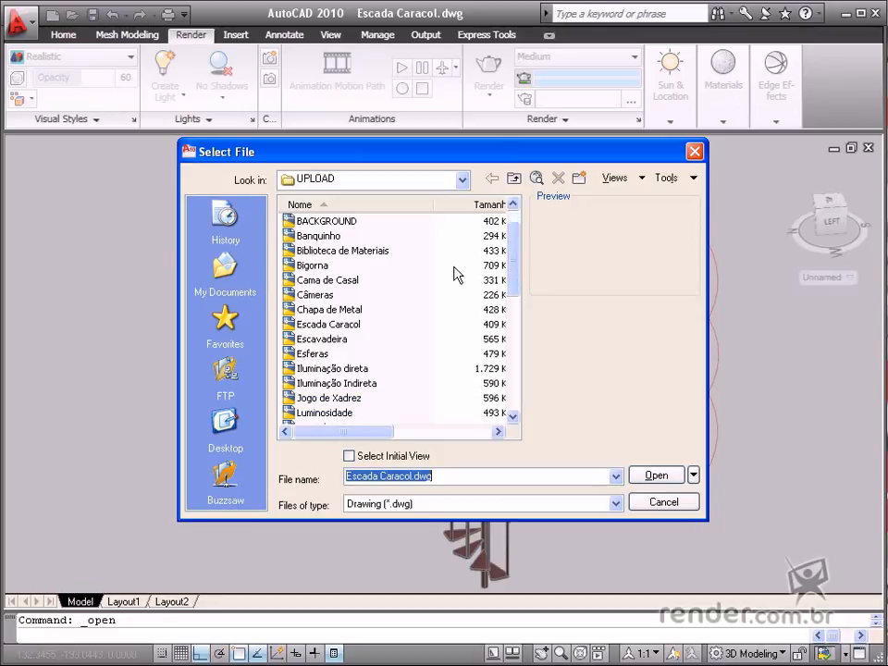
click(328, 324)
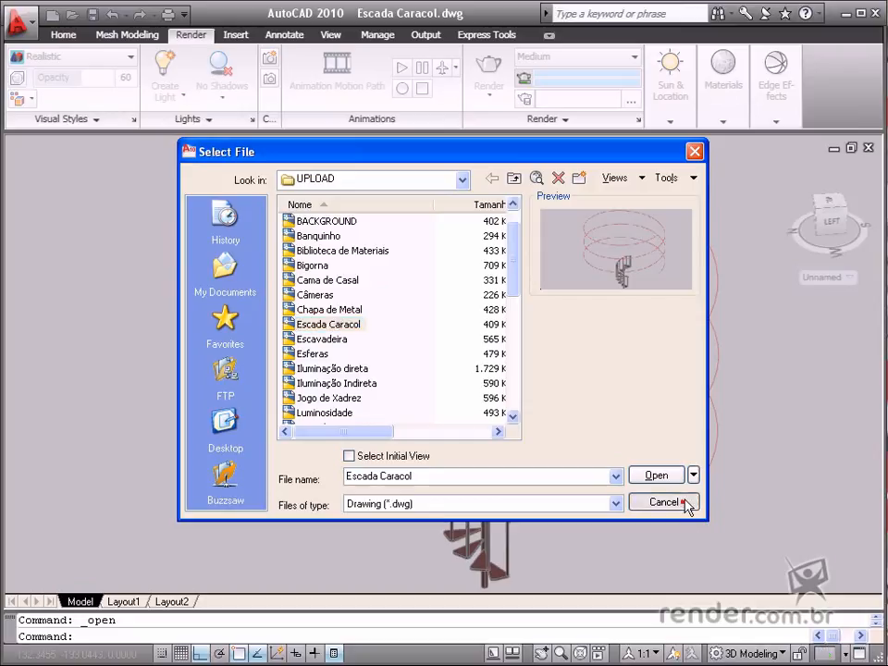
click(655, 474)
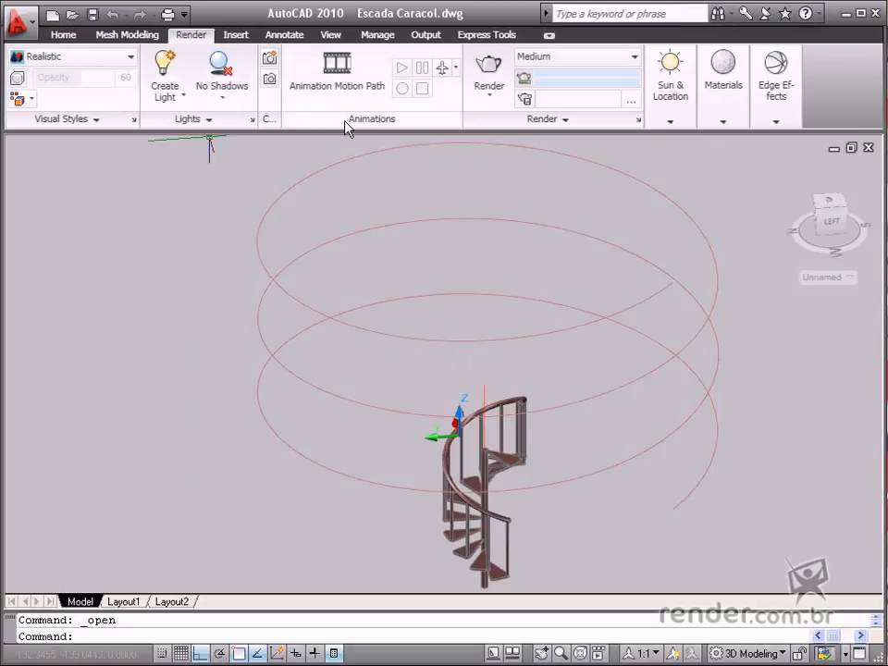
mouse_move(337, 74)
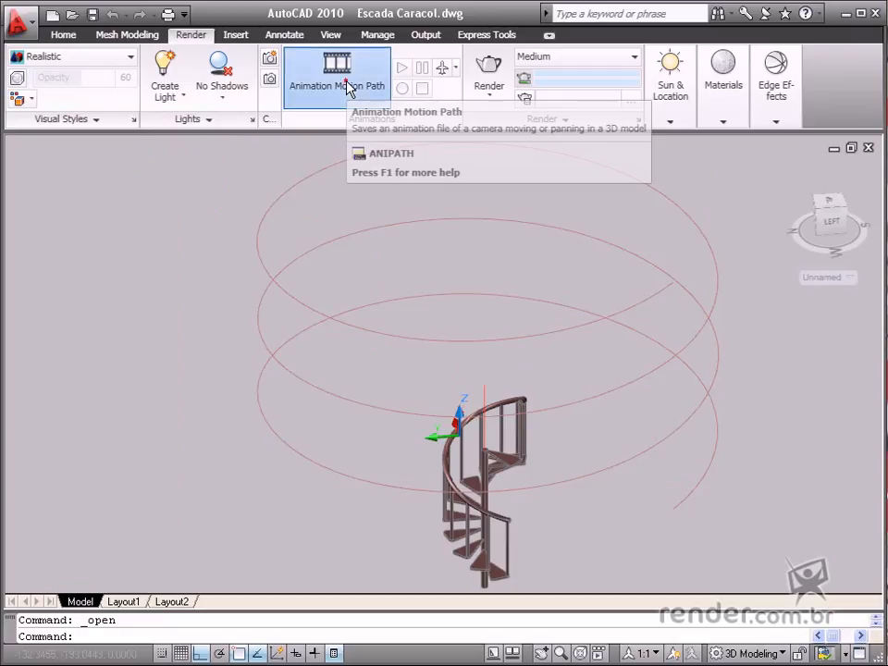
Step: Start Animation Motion Path from the Render tab's Animations panel
click(337, 77)
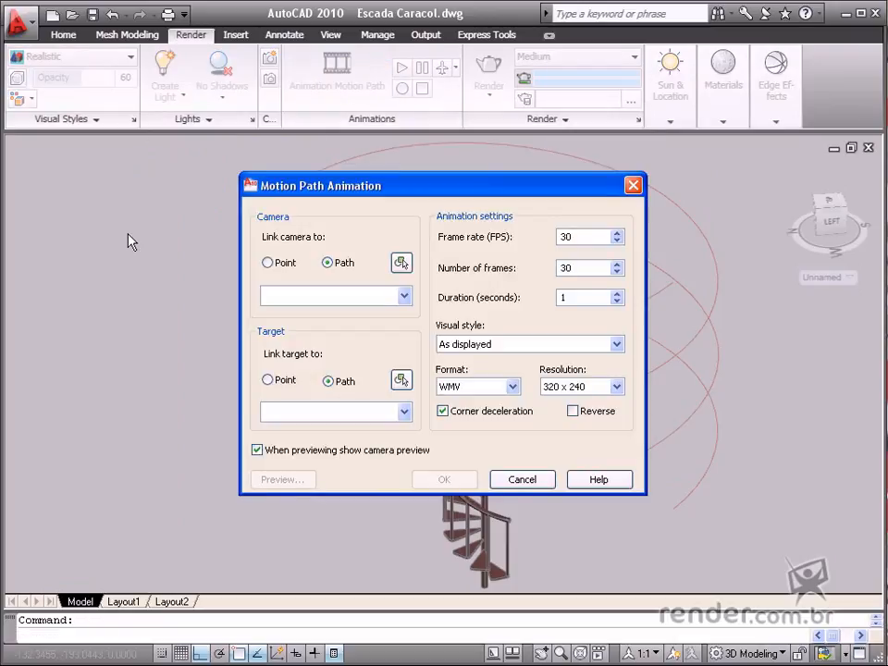
mouse_move(281, 287)
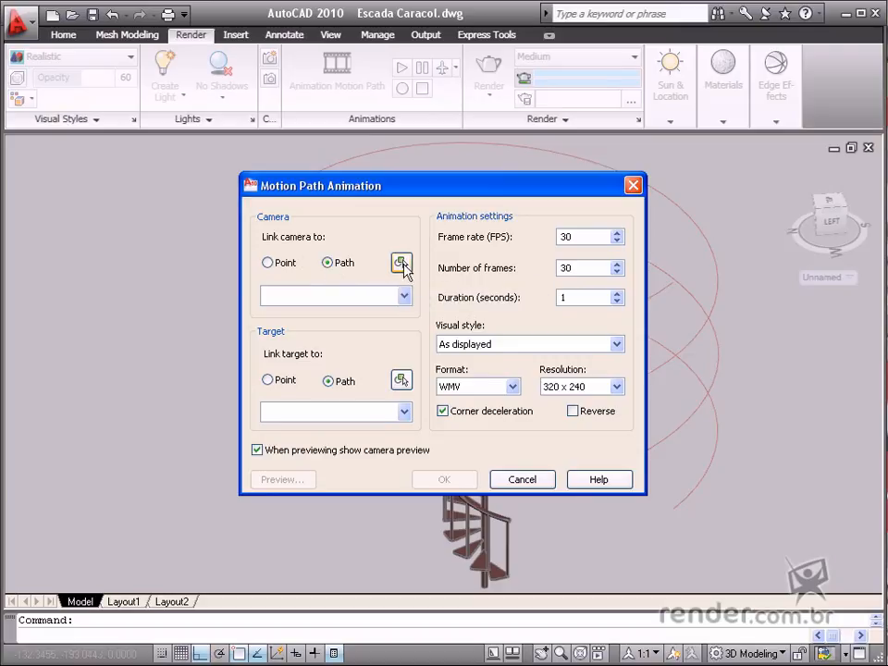
Step: Assign the helix as camera Path1 and the centre line as target Path2
click(401, 262)
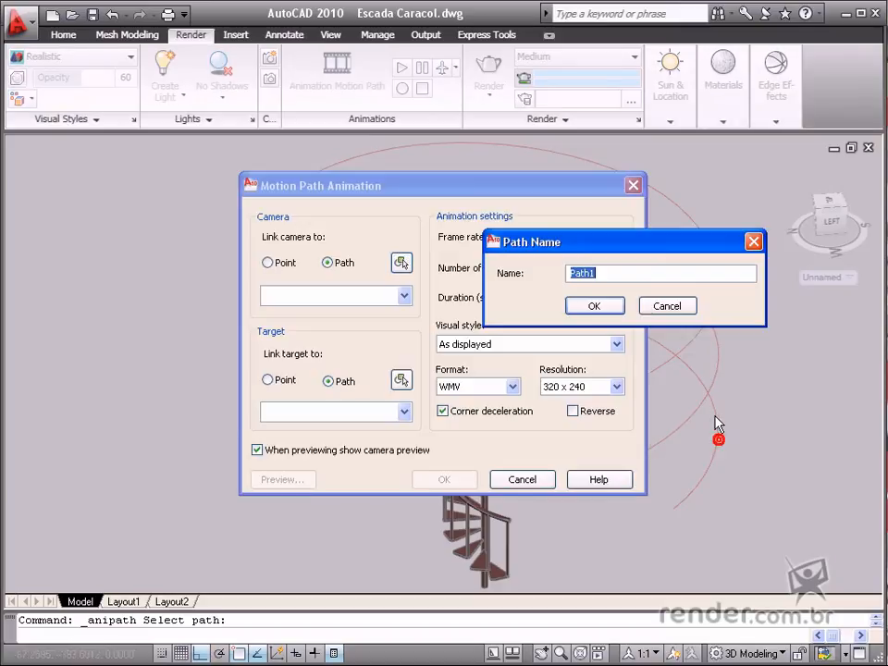
click(593, 305)
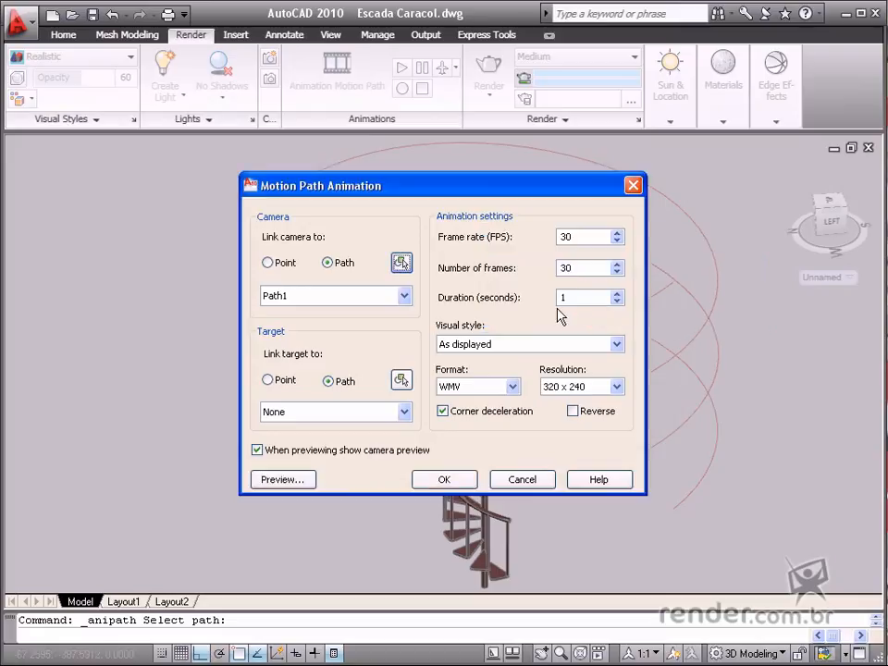
click(326, 381)
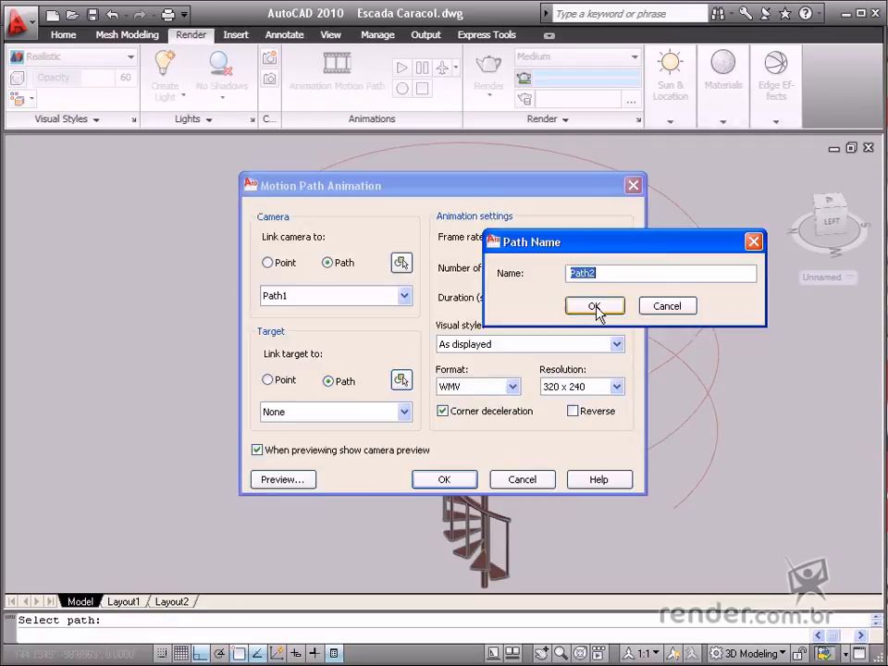
click(595, 307)
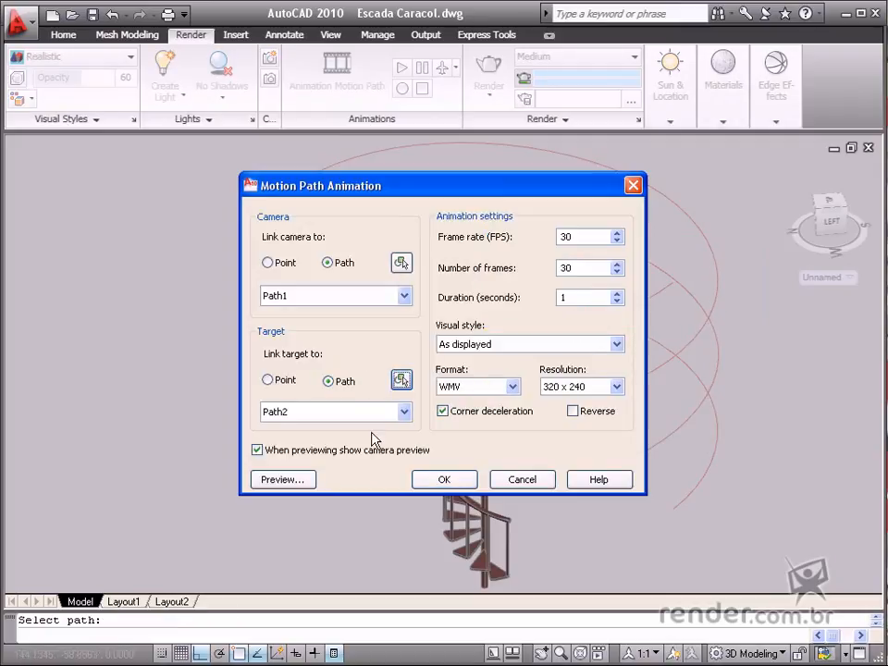
mouse_move(435, 318)
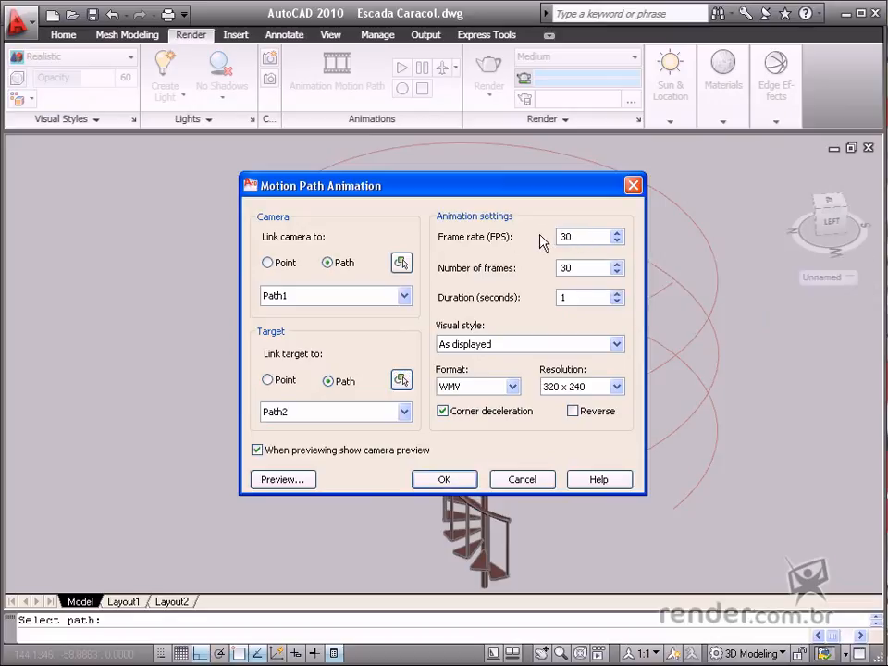
mouse_move(581, 266)
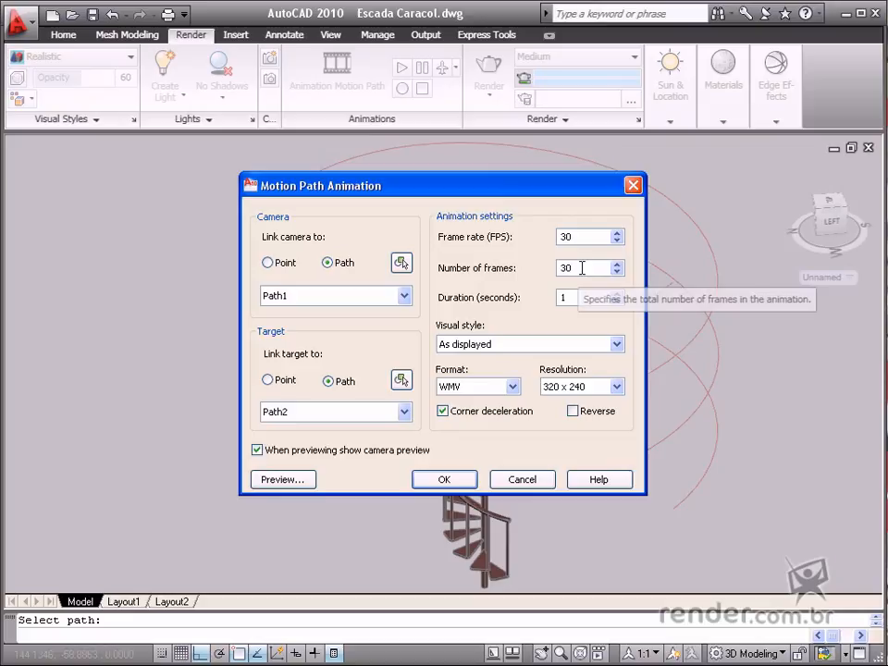
Step: Set the frame count to 600, giving a 20.00-second duration at 30 FPS
text(6)
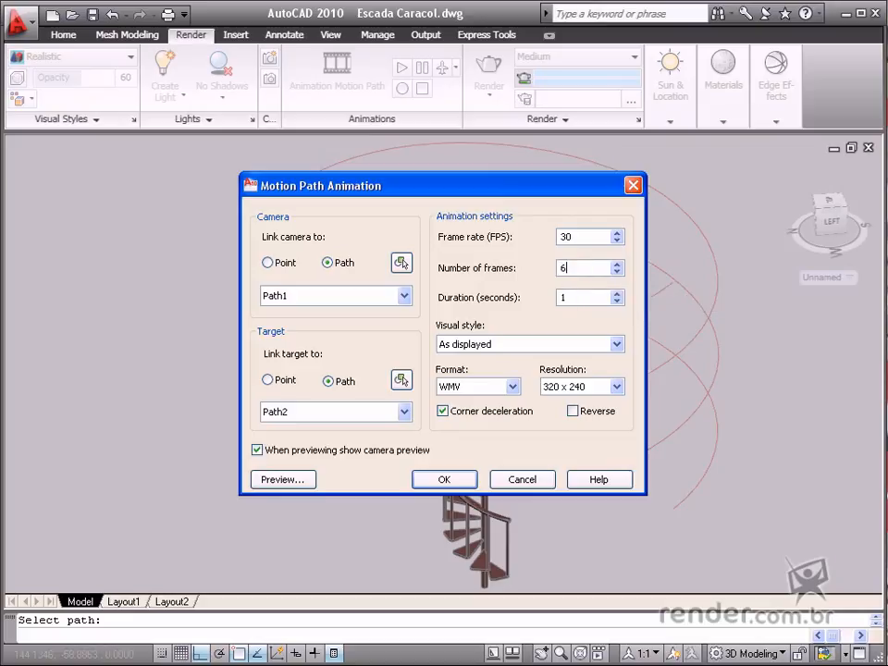
text(600)
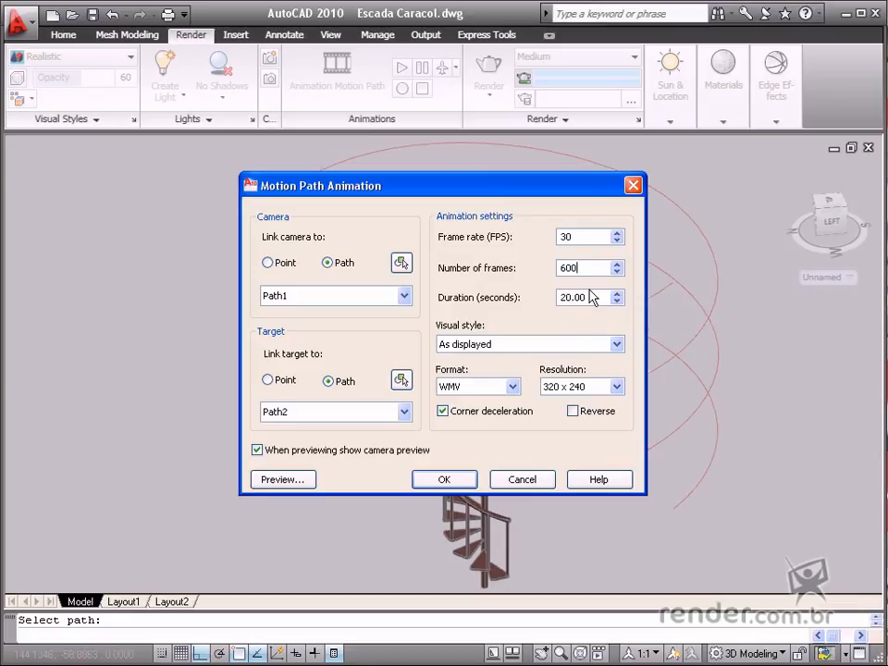
mouse_move(569, 313)
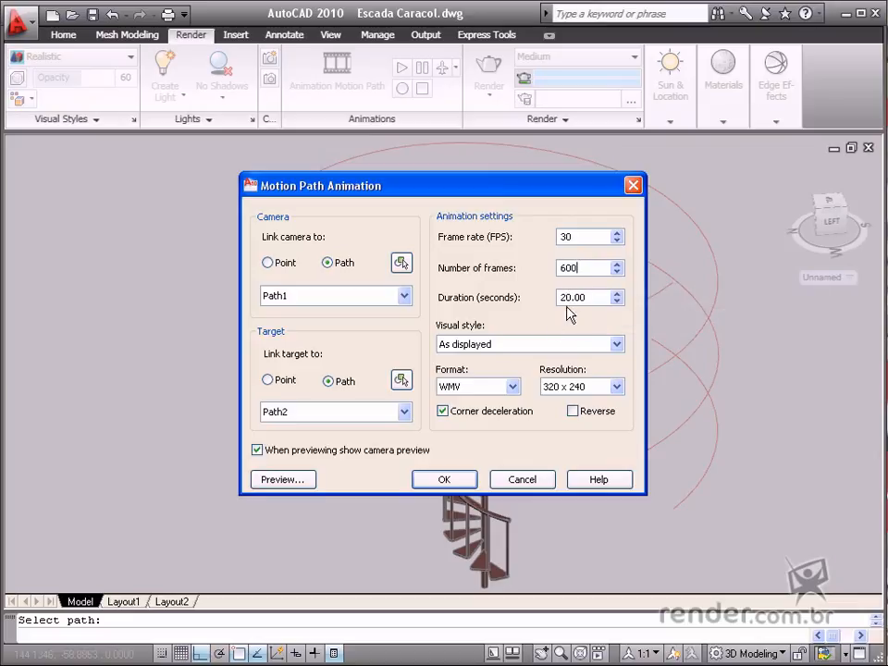
mouse_move(553, 251)
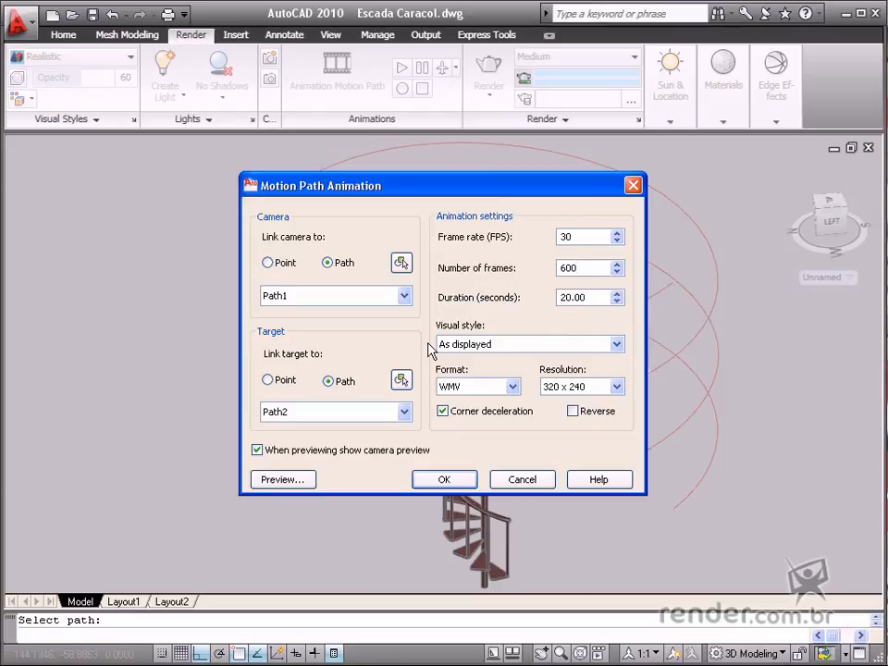
Step: Choose the Realistic visual style for the rendered AVI animation
click(614, 342)
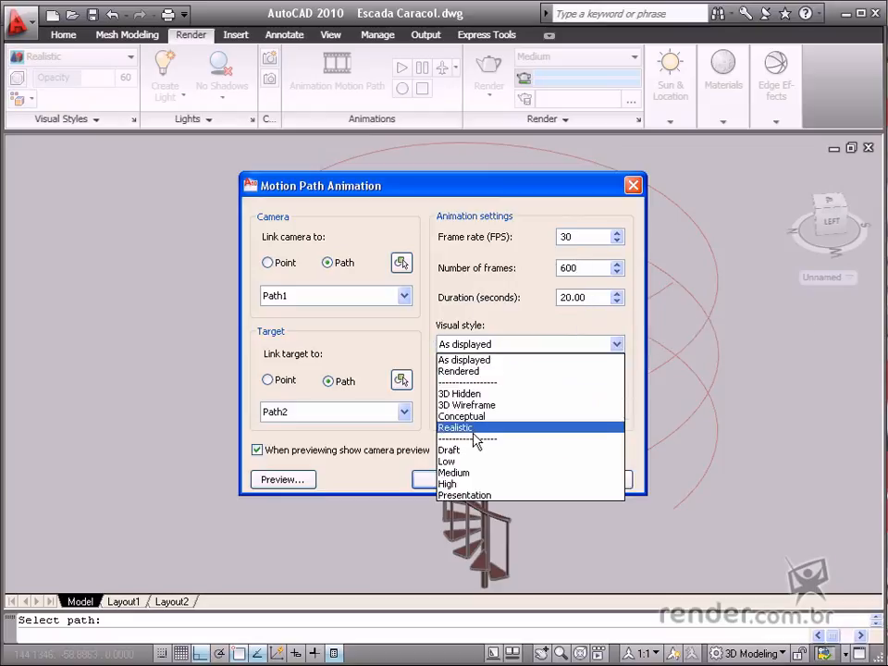
click(455, 428)
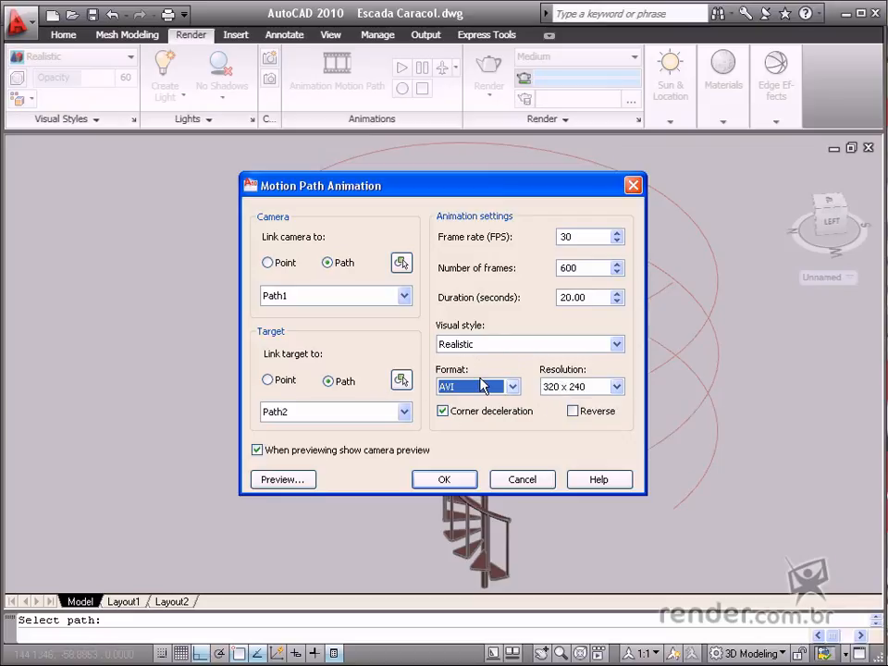
mouse_move(545, 414)
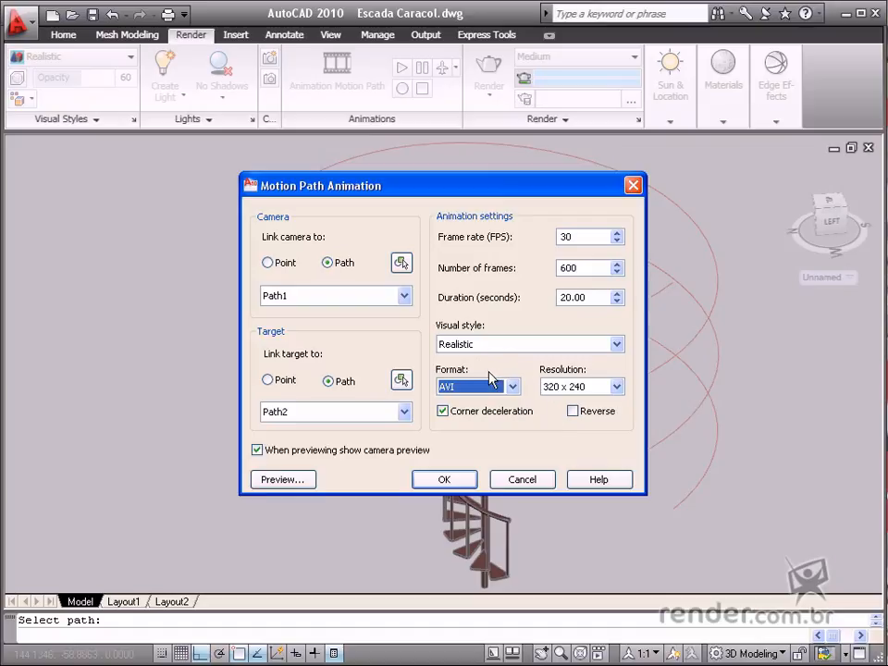
mouse_move(374, 440)
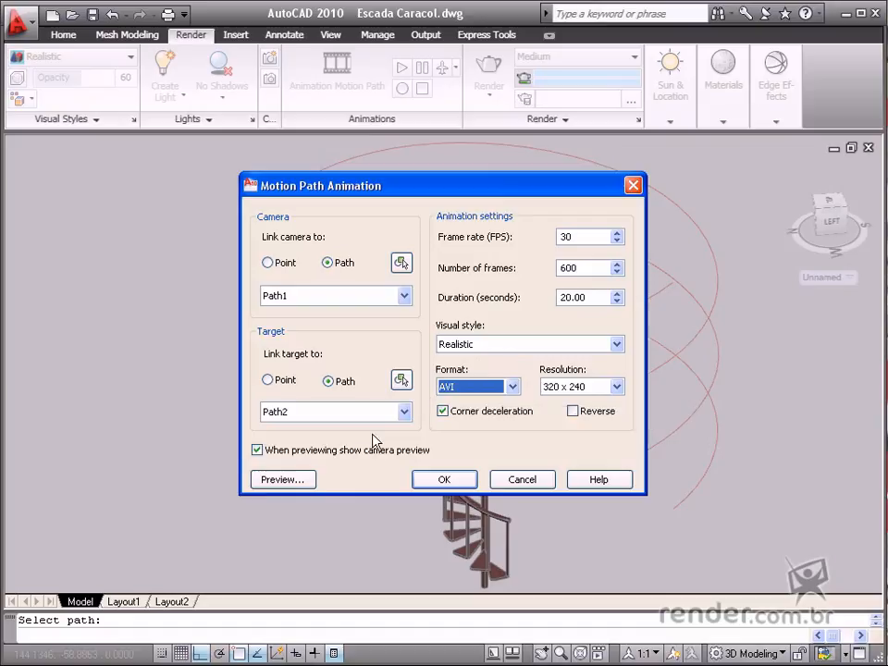
click(281, 478)
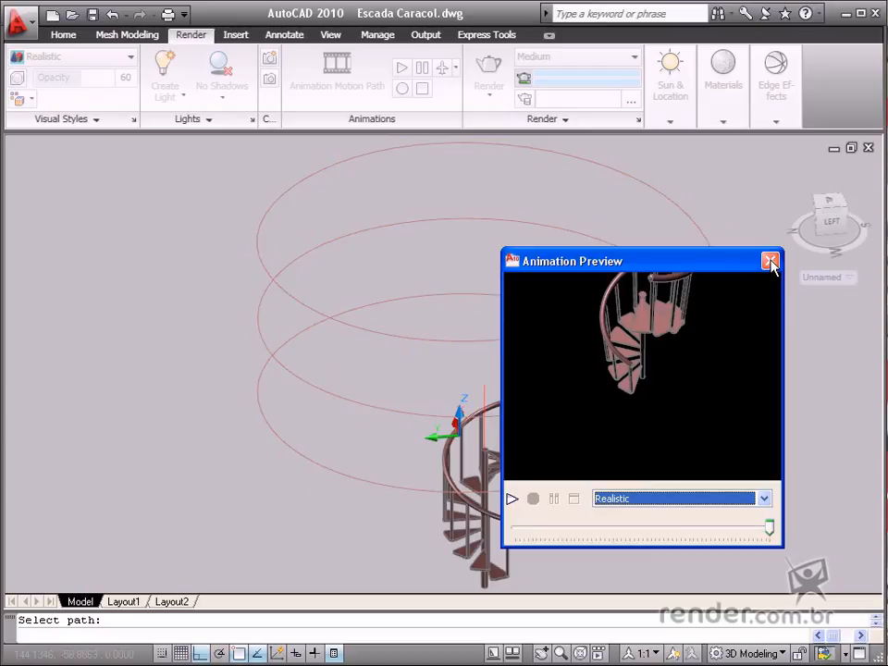
click(769, 261)
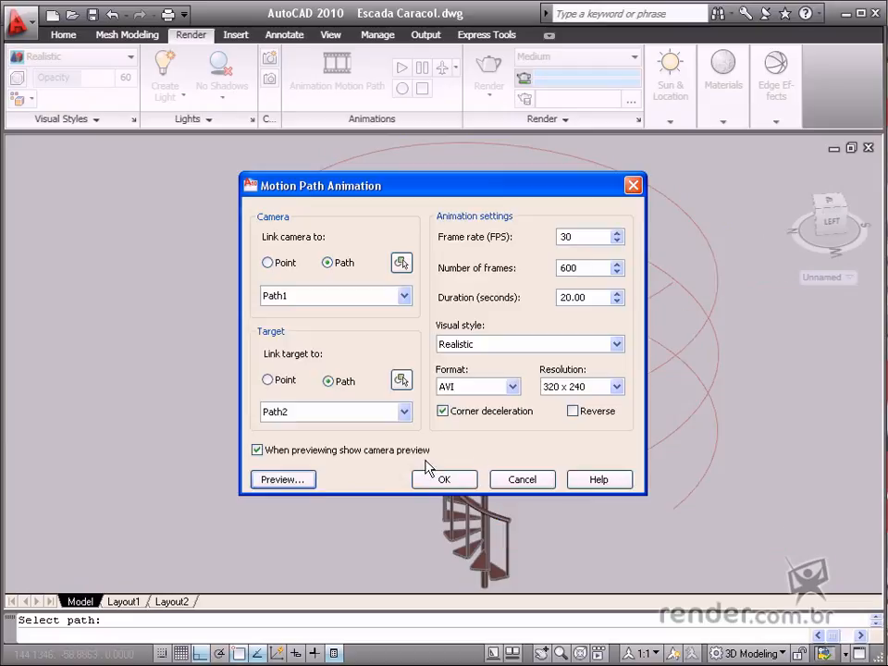
mouse_move(485, 470)
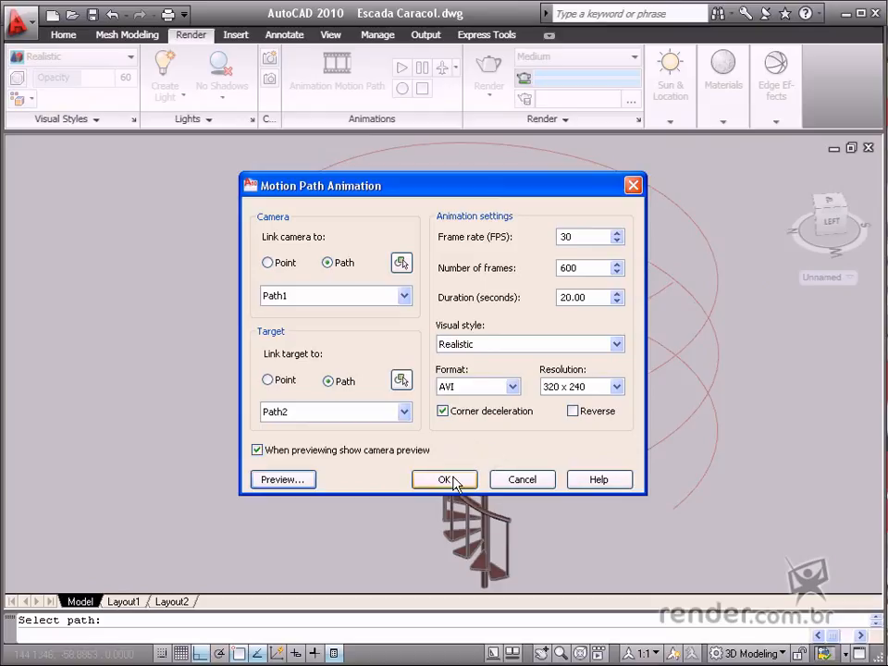
Step: Confirm the Motion Path Animation settings with OK
click(446, 479)
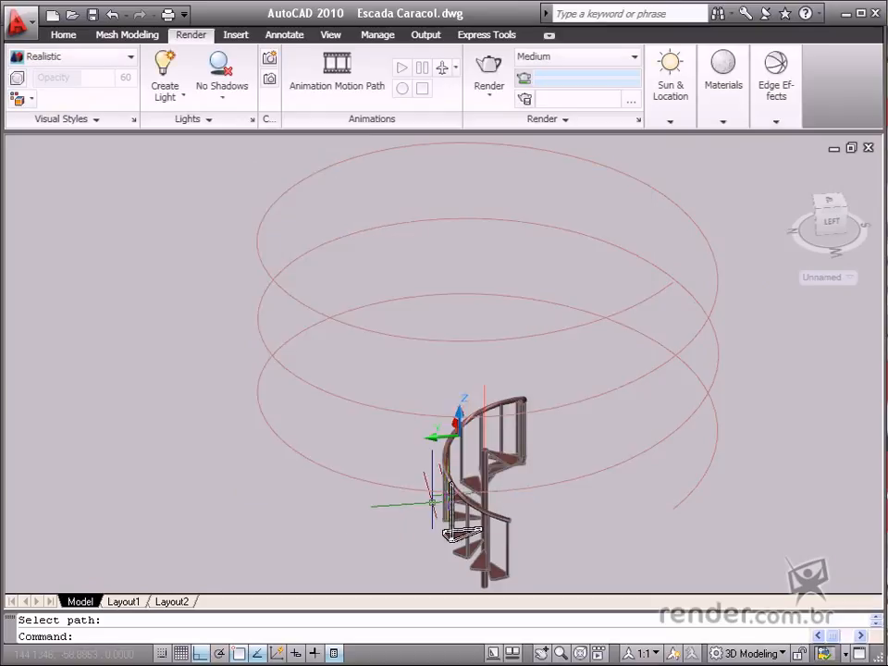